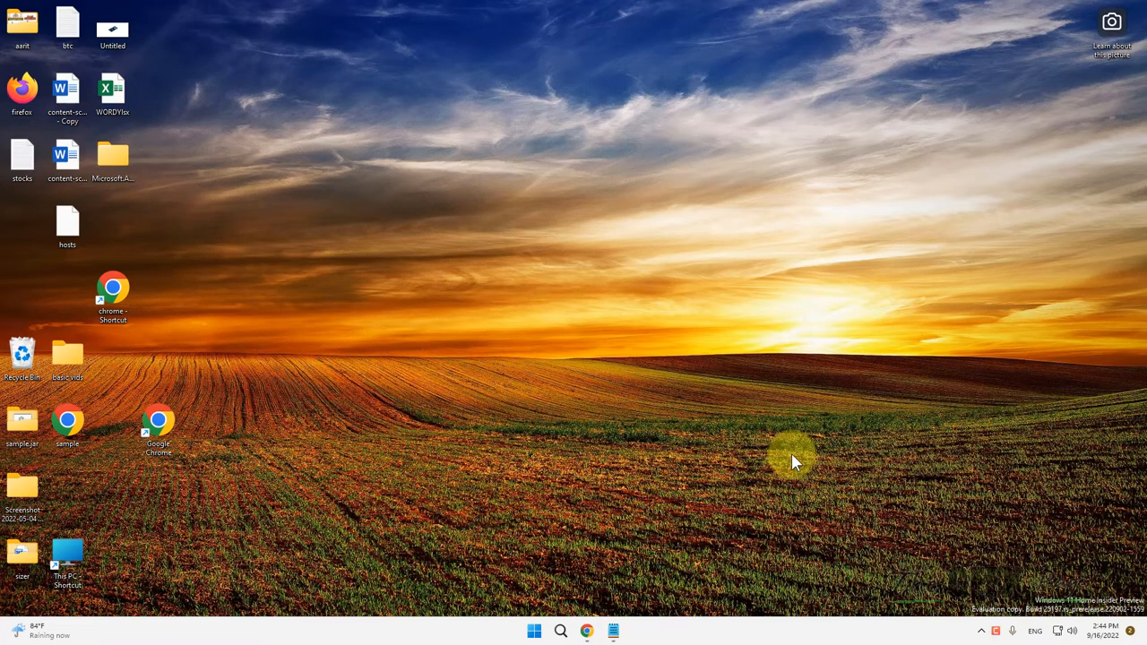
{"action": "mouse_move", "coordinate": [649, 395]}
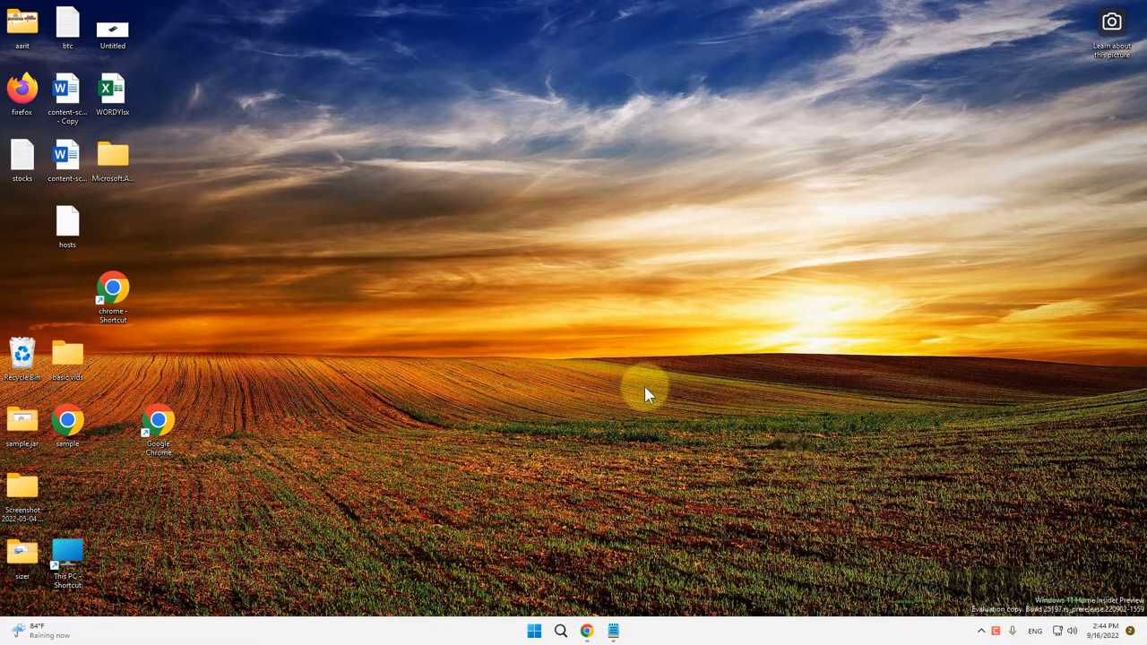
Search Start for 'photos' to find the Photos app.
{"action": "left_click", "coordinate": [559, 630]}
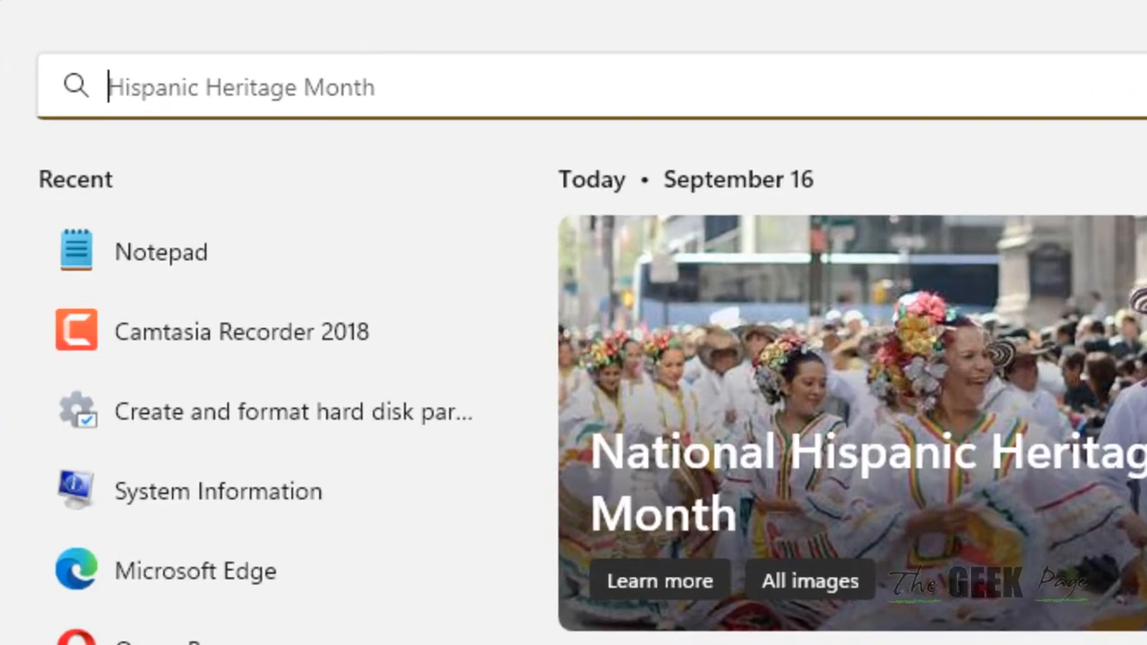
{"action": "type", "text": "photos"}
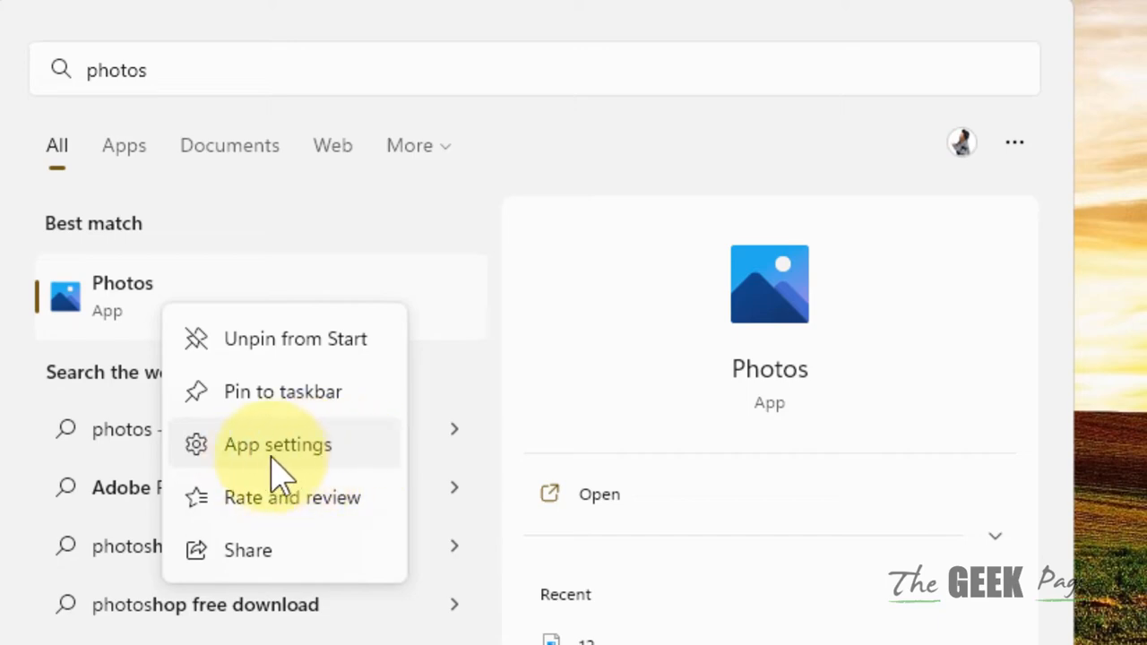
Reset the Microsoft Photos app from its advanced settings, deleting its app data.
{"action": "left_click", "coordinate": [278, 444]}
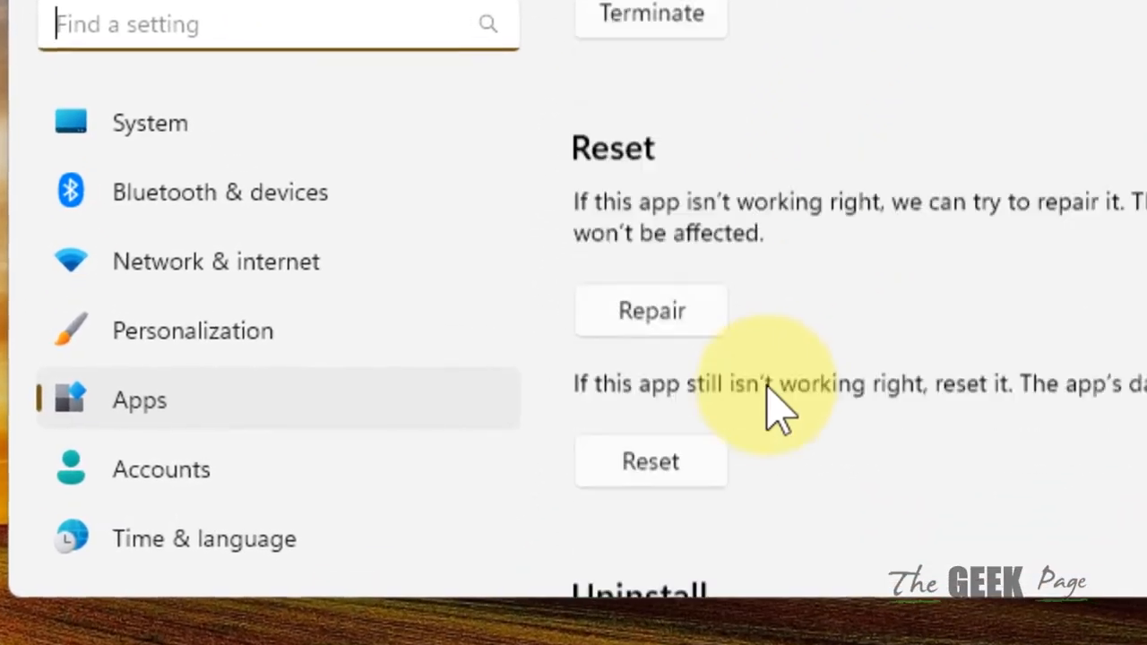
{"action": "left_click", "coordinate": [649, 461]}
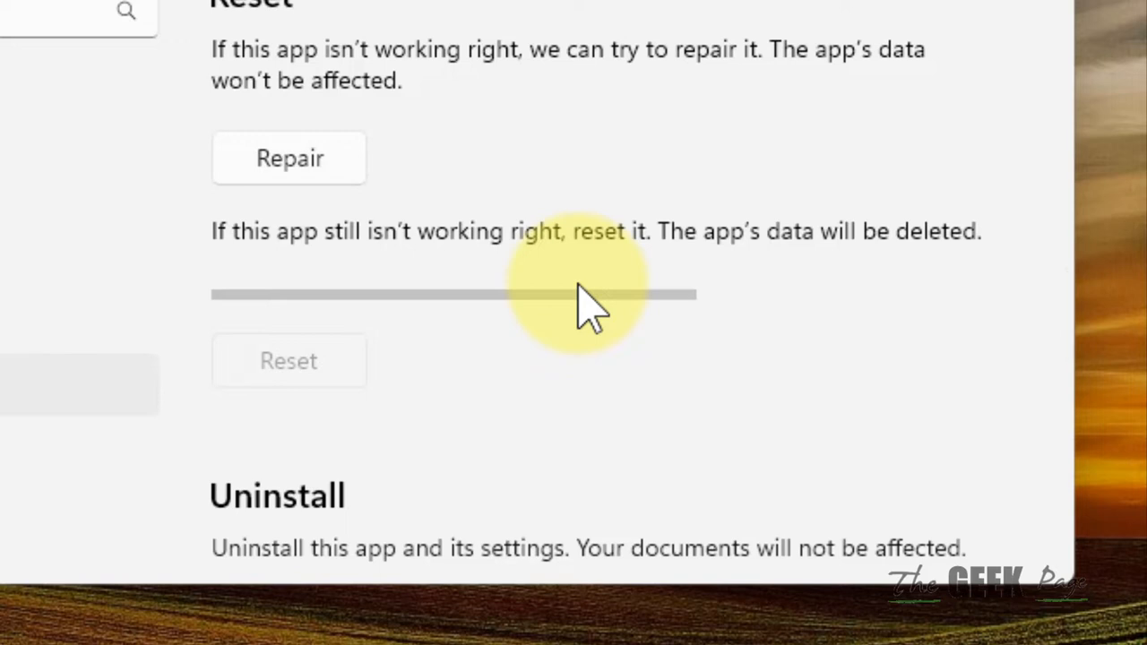
{"action": "mouse_move", "coordinate": [409, 436]}
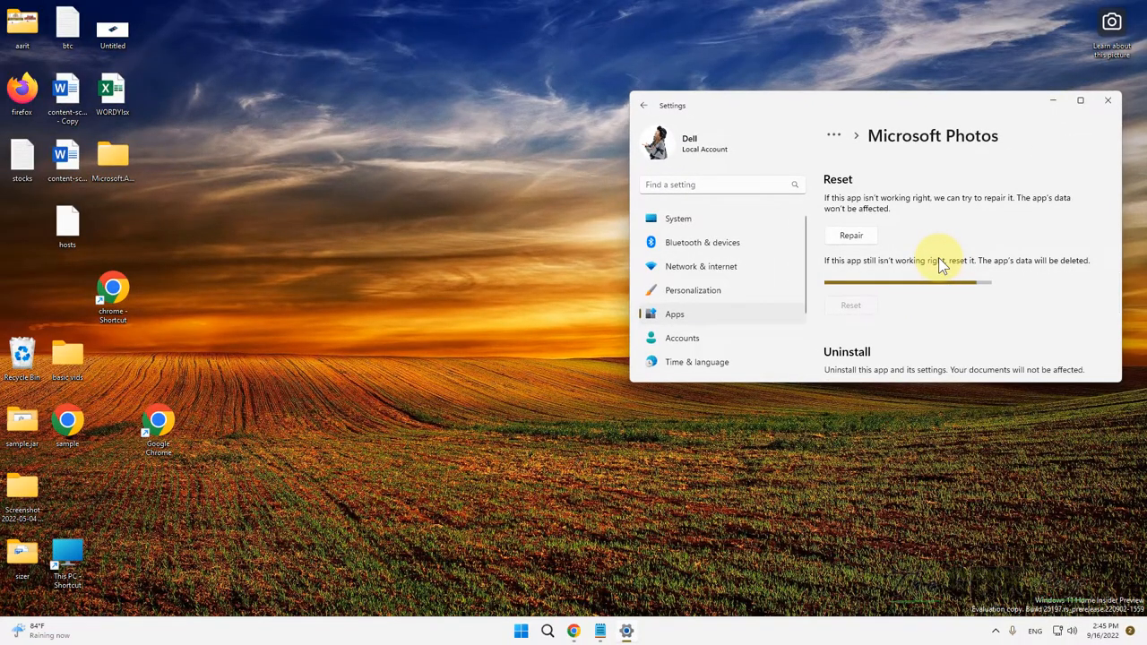
Search Start for 'powershell' to find Windows PowerShell.
{"action": "left_click", "coordinate": [850, 286]}
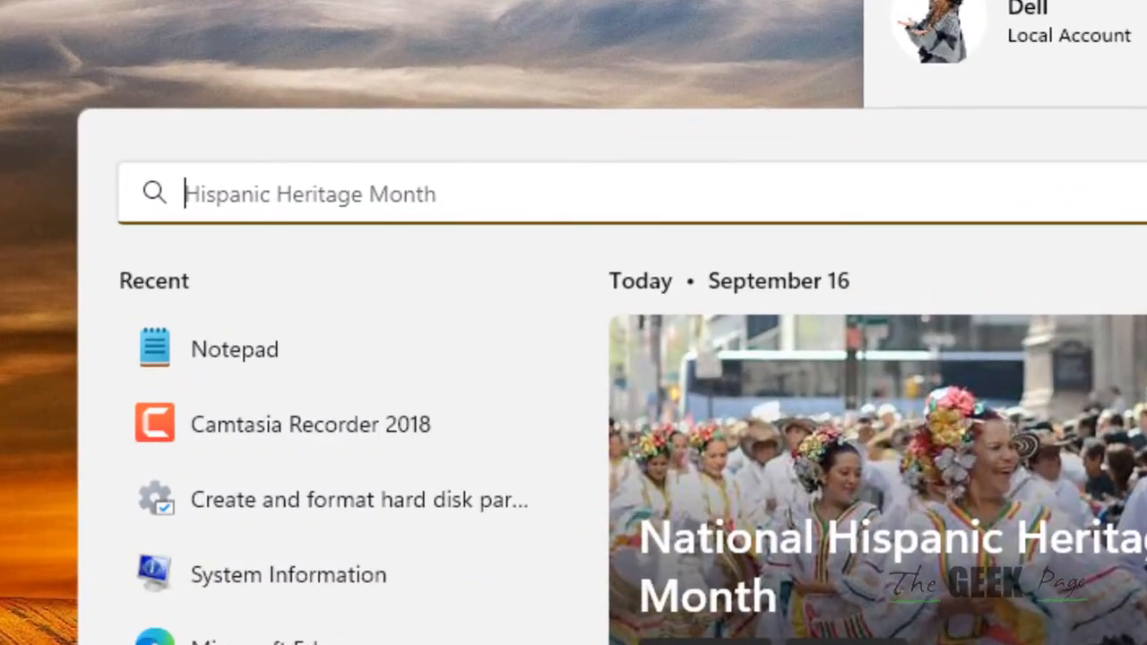
{"action": "type", "text": "powerPoint"}
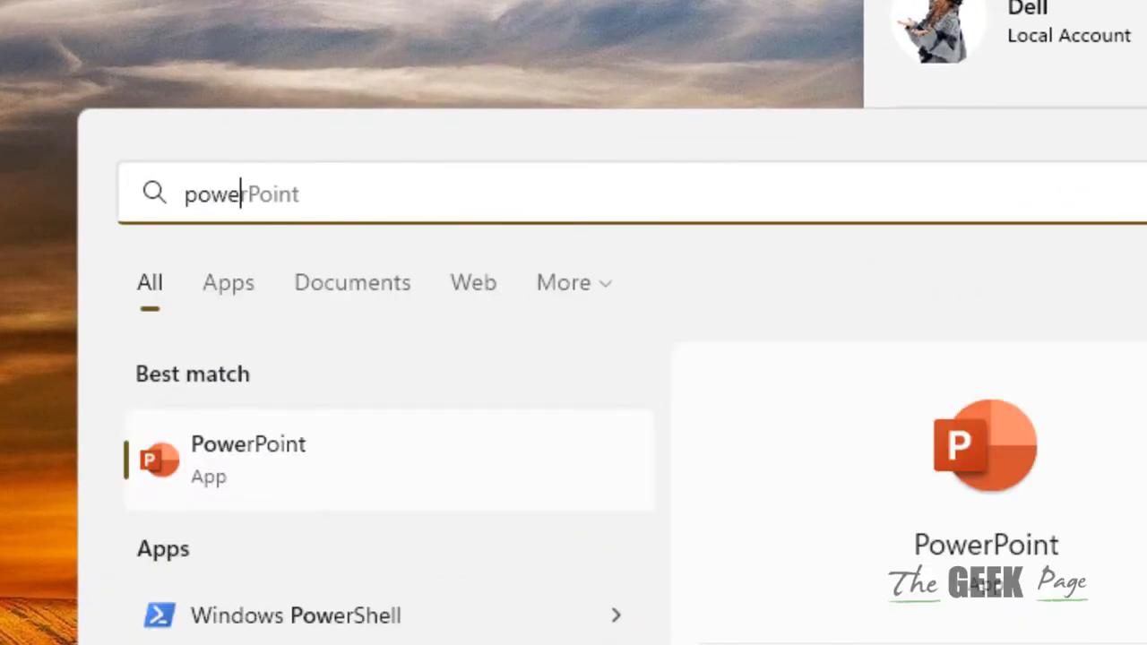
{"action": "type", "text": "powerse"}
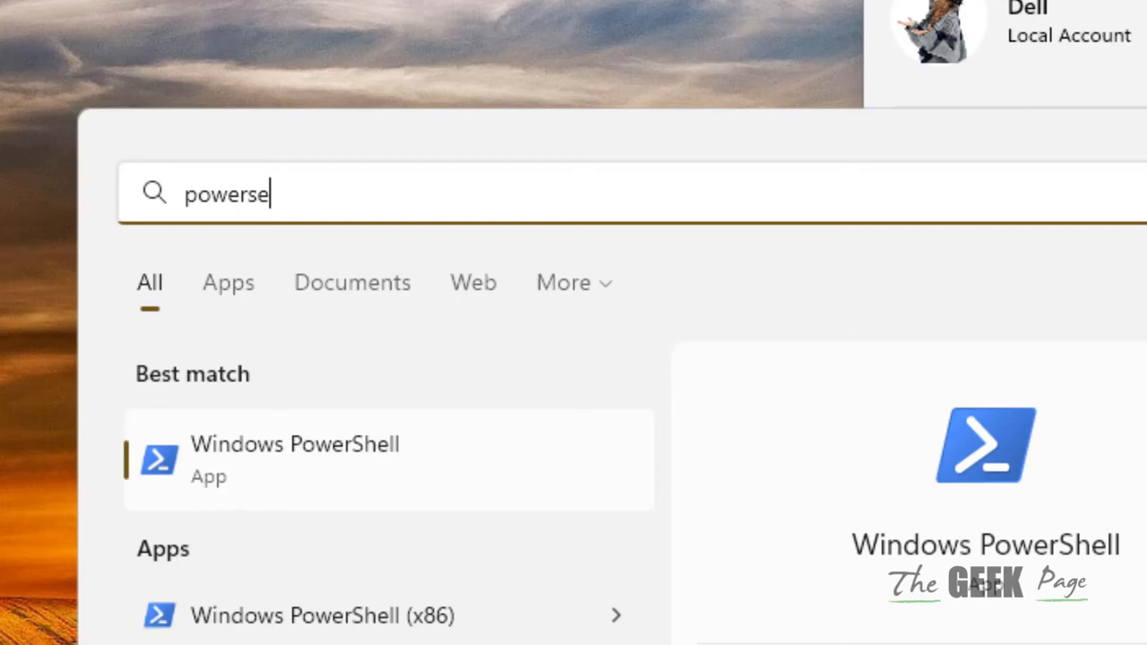
{"action": "key", "text": "Backspace"}
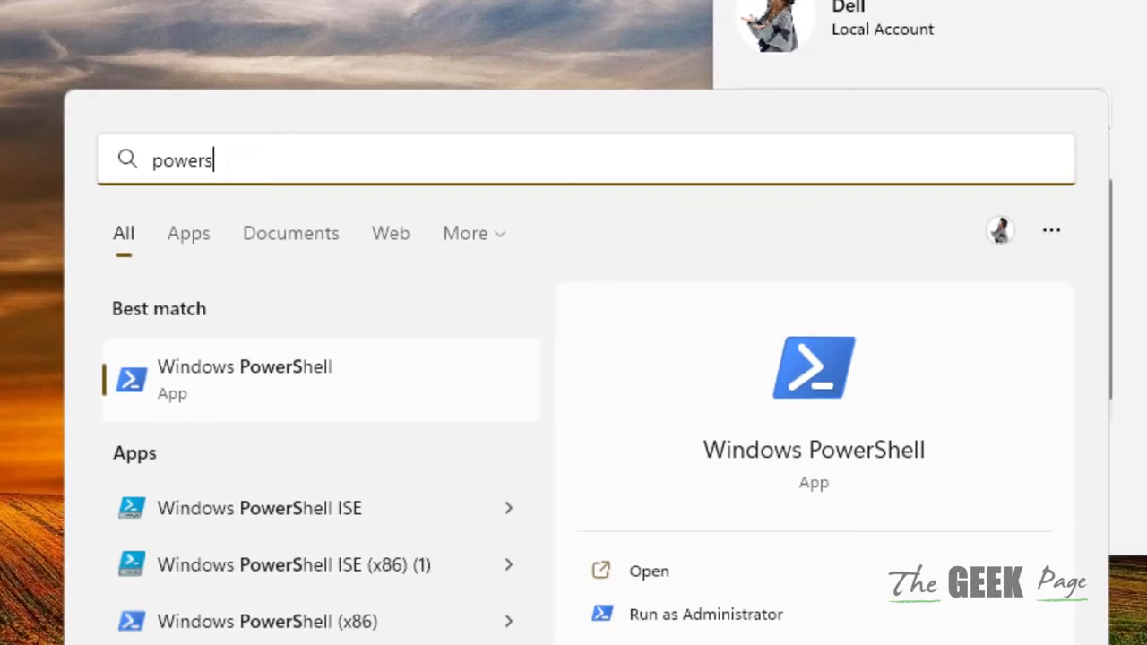
{"action": "type", "text": "hell"}
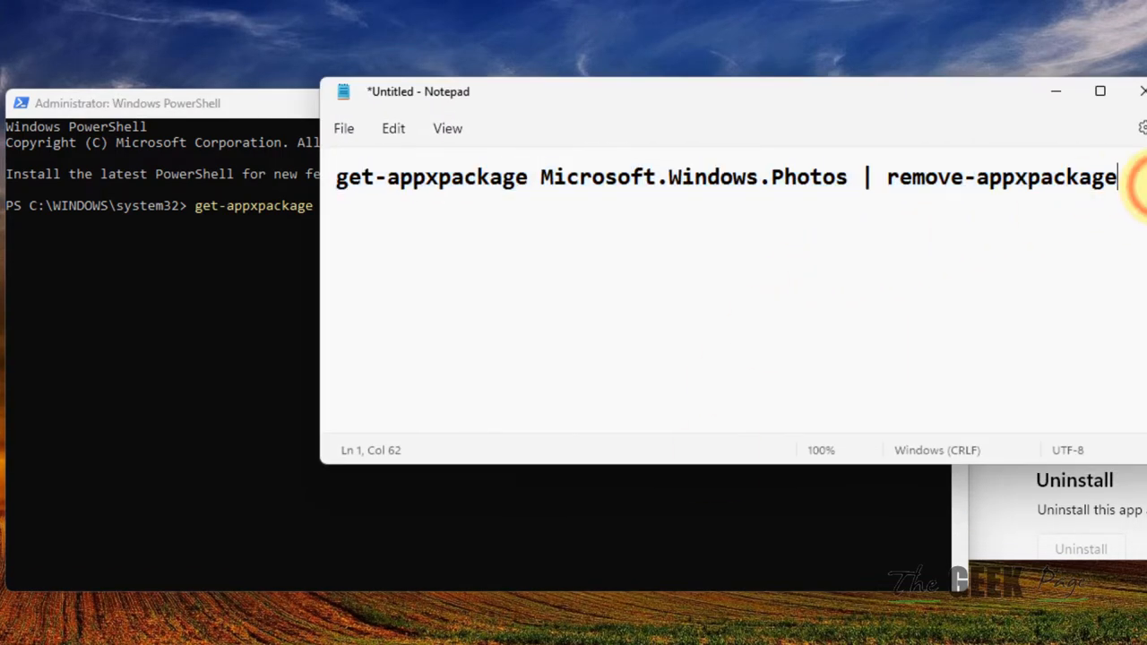
Run the remove-appxpackage command for Microsoft.Windows.Photos in administrator PowerShell.
{"action": "key", "text": "ctrl+a"}
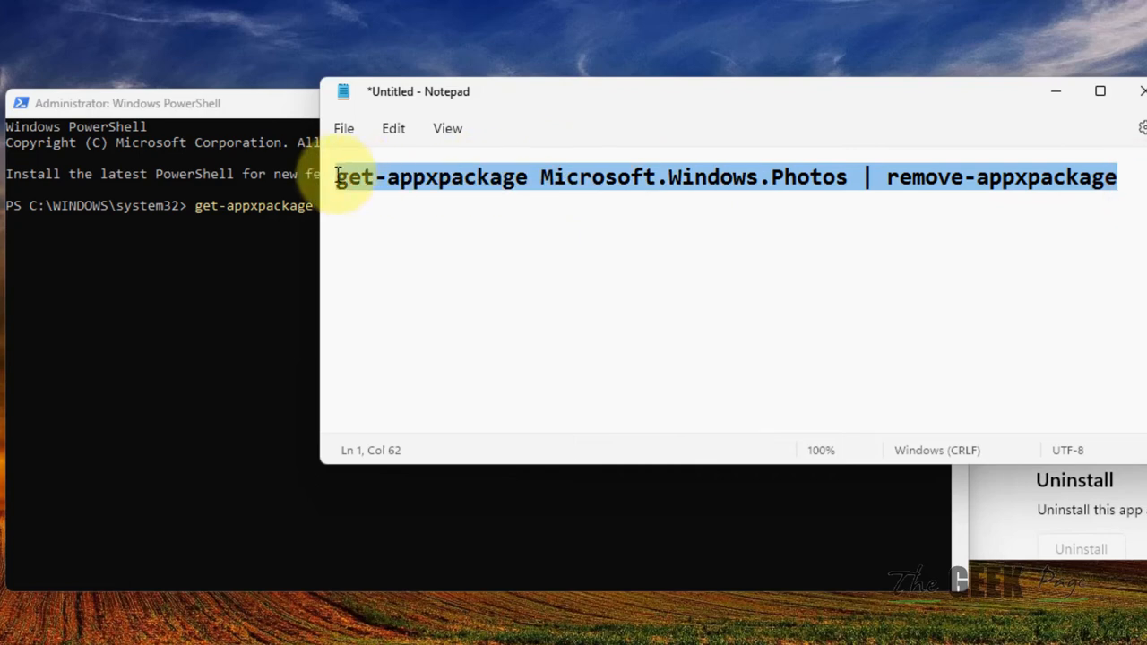
{"action": "mouse_move", "coordinate": [1058, 86]}
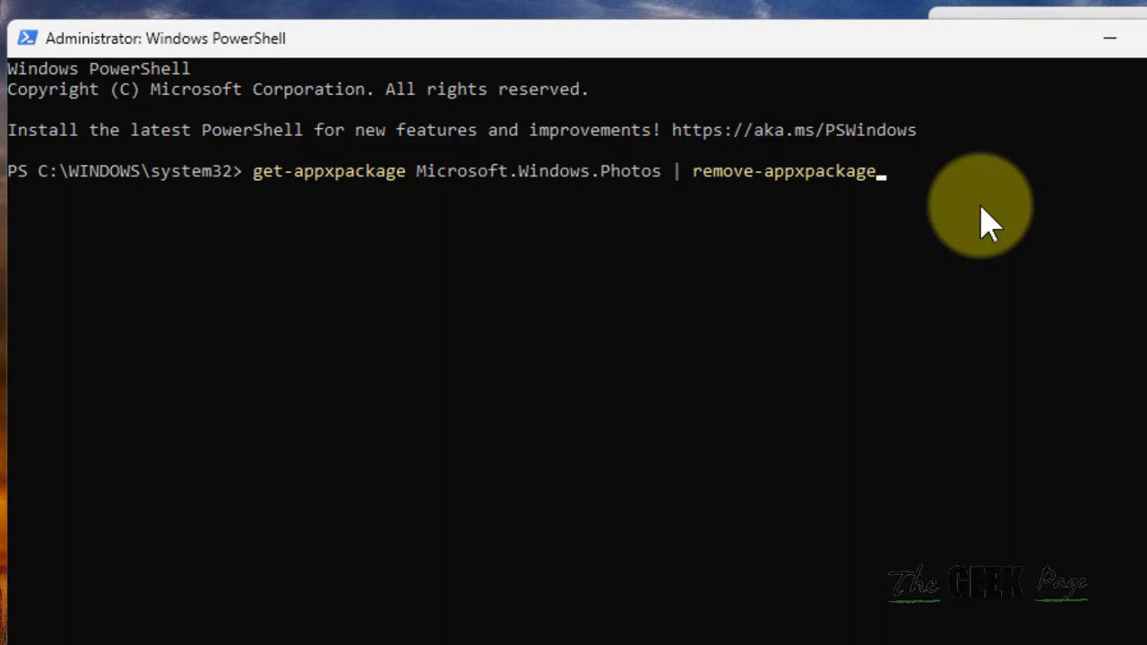
{"action": "key", "text": "Return"}
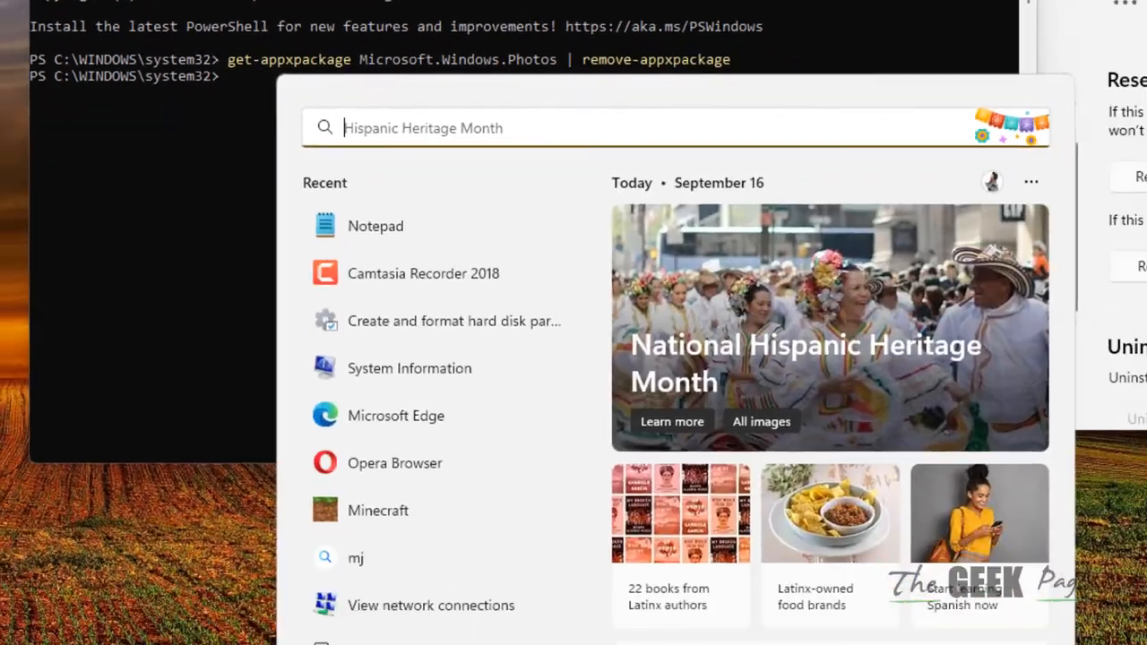
Launch Microsoft Store and search it for 'microsoft photos'.
{"action": "type", "text": "store"}
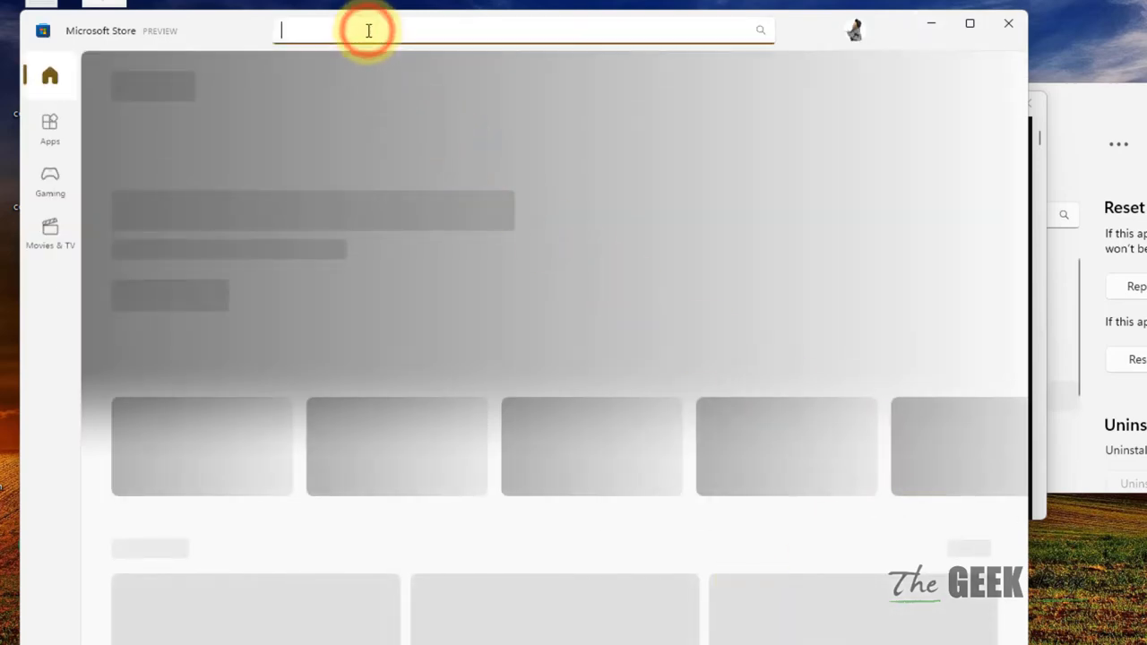
{"action": "type", "text": "microsoft p"}
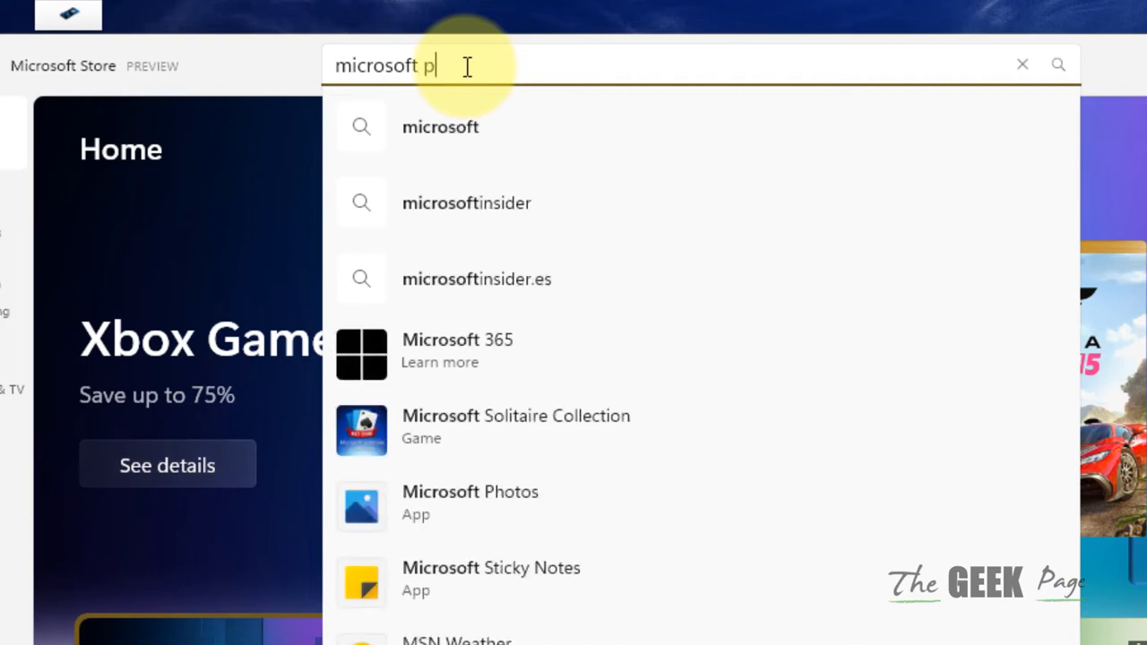
{"action": "type", "text": "hotos"}
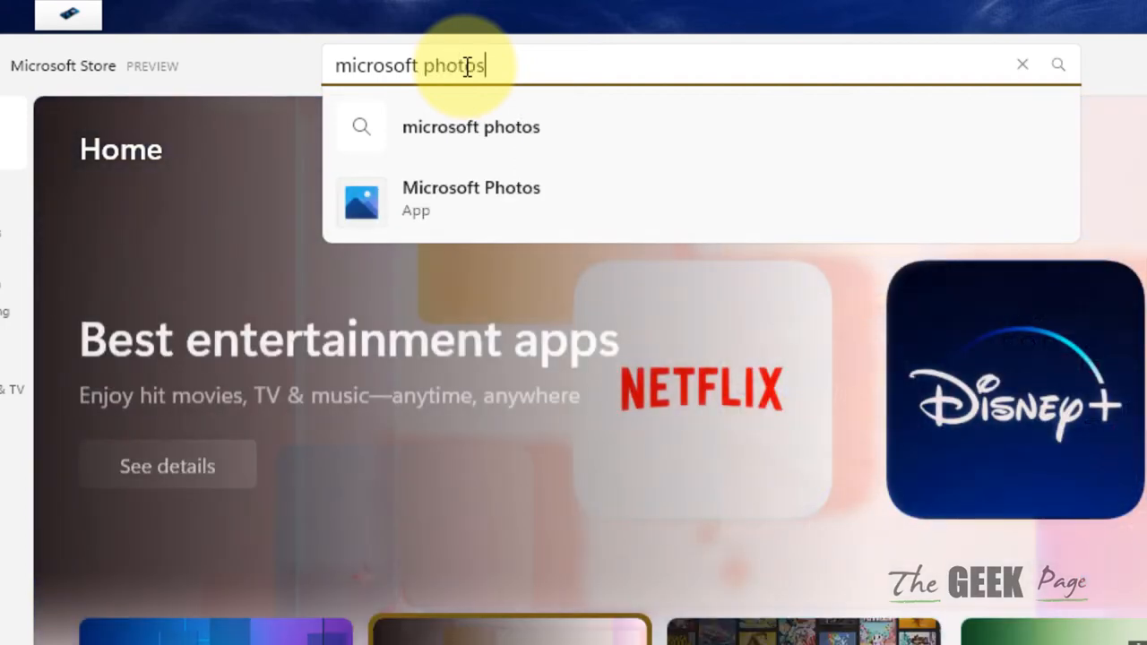
Install Microsoft Photos from its Microsoft Store page.
{"action": "left_click", "coordinate": [469, 197]}
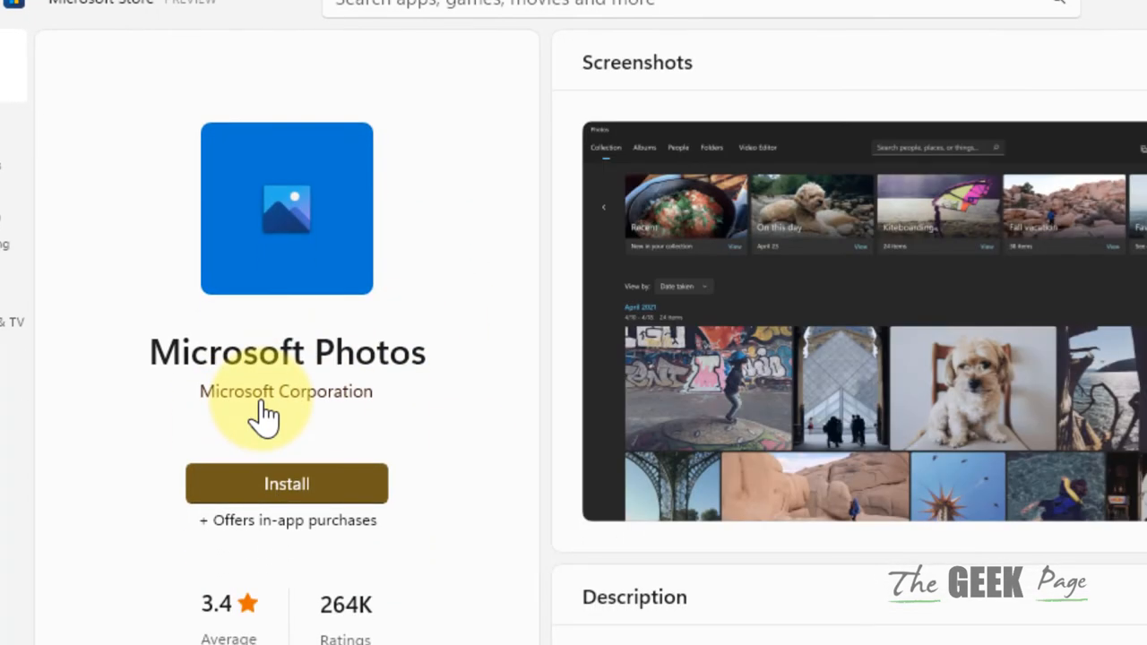
{"action": "mouse_move", "coordinate": [344, 613]}
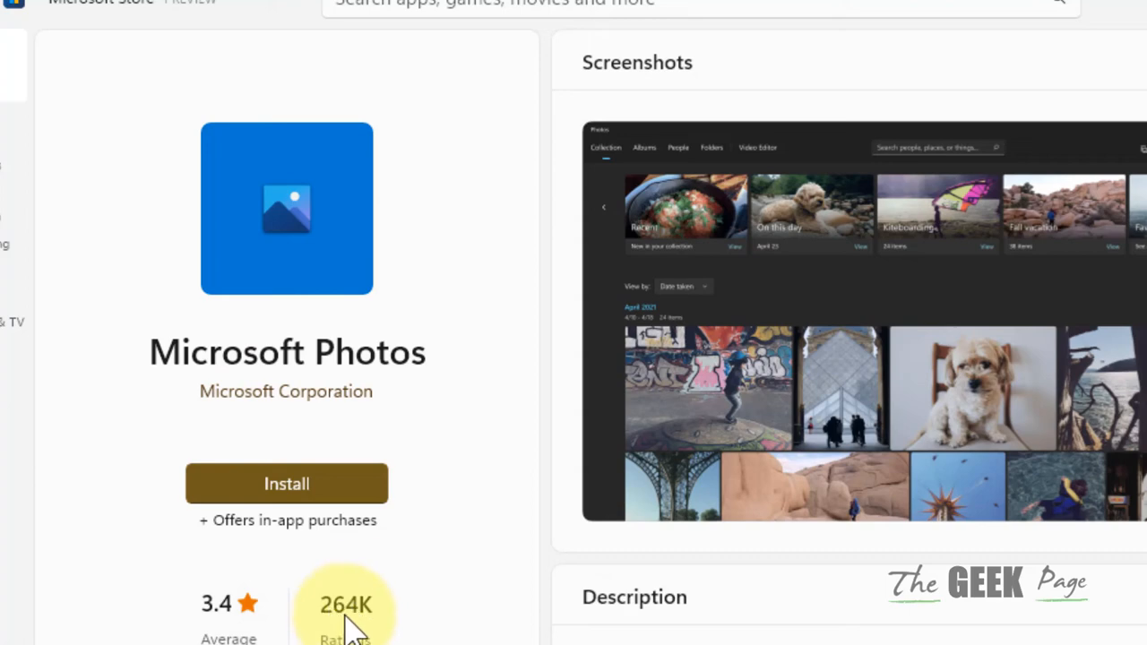
{"action": "mouse_move", "coordinate": [296, 412]}
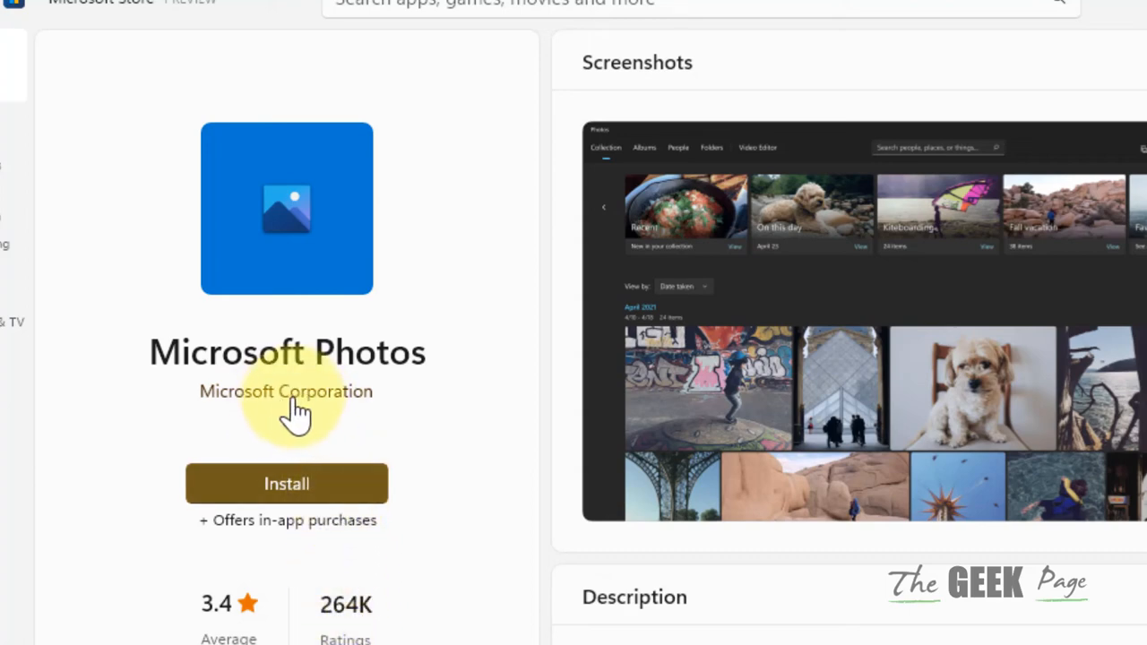
{"action": "mouse_move", "coordinate": [323, 484]}
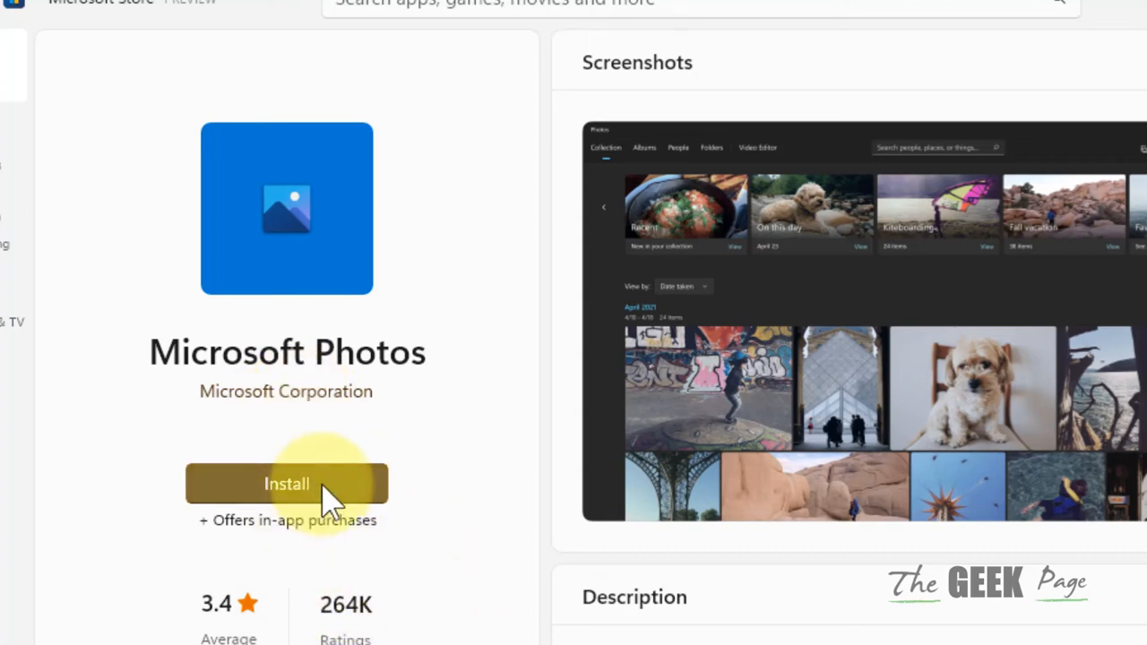
{"action": "left_click", "coordinate": [286, 483]}
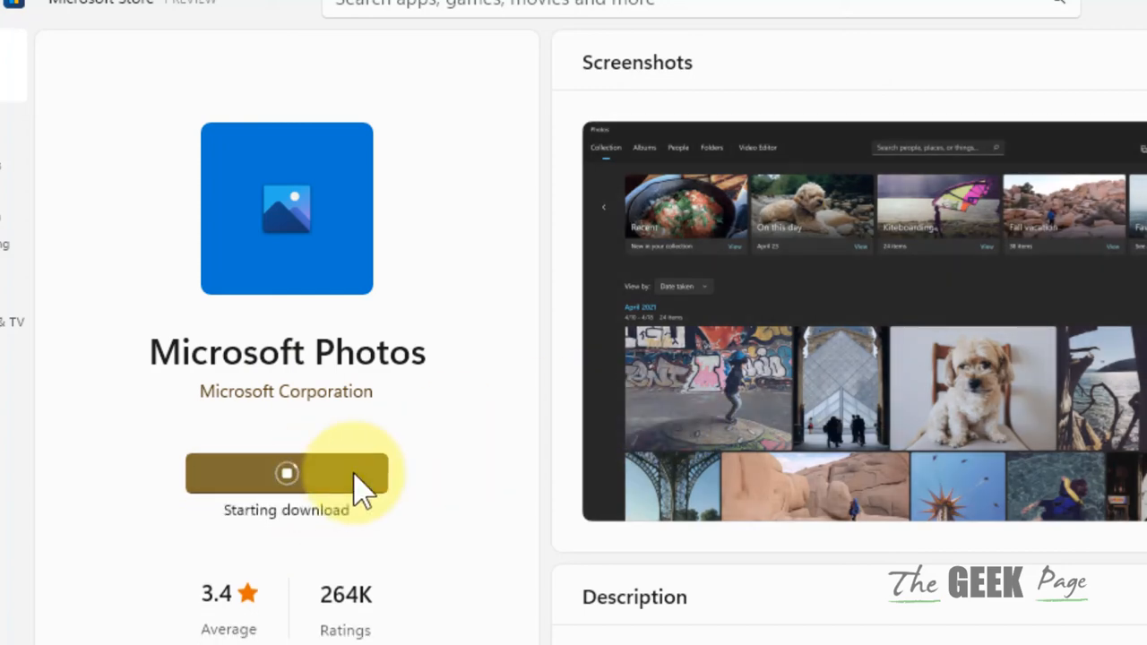
{"action": "mouse_move", "coordinate": [376, 519]}
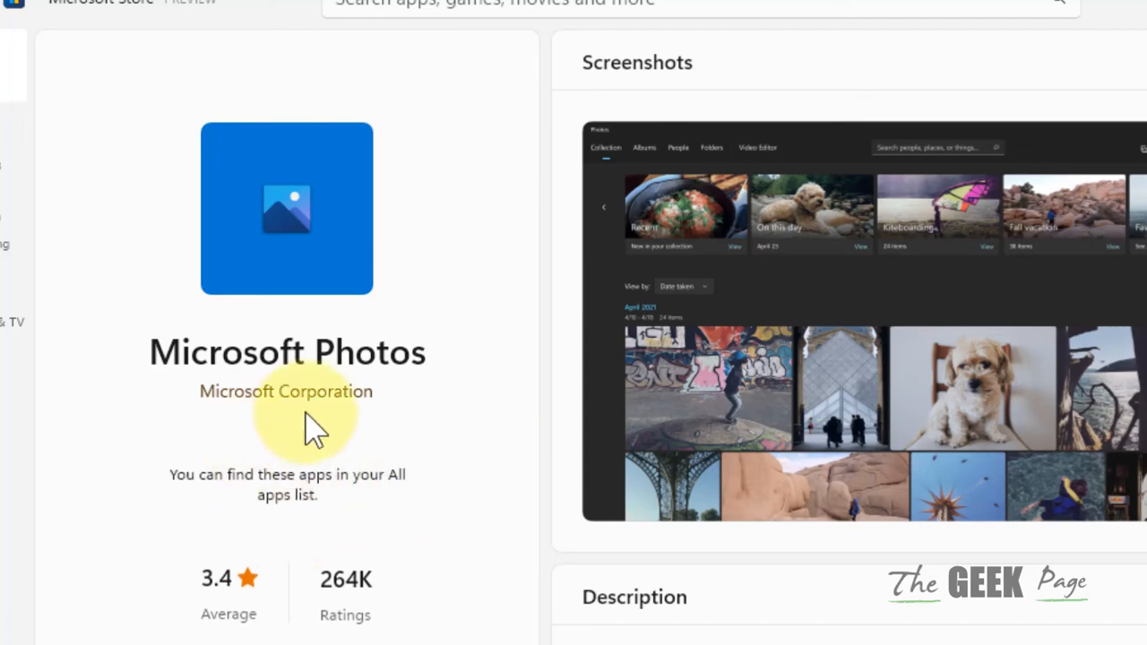
{"action": "mouse_move", "coordinate": [309, 426]}
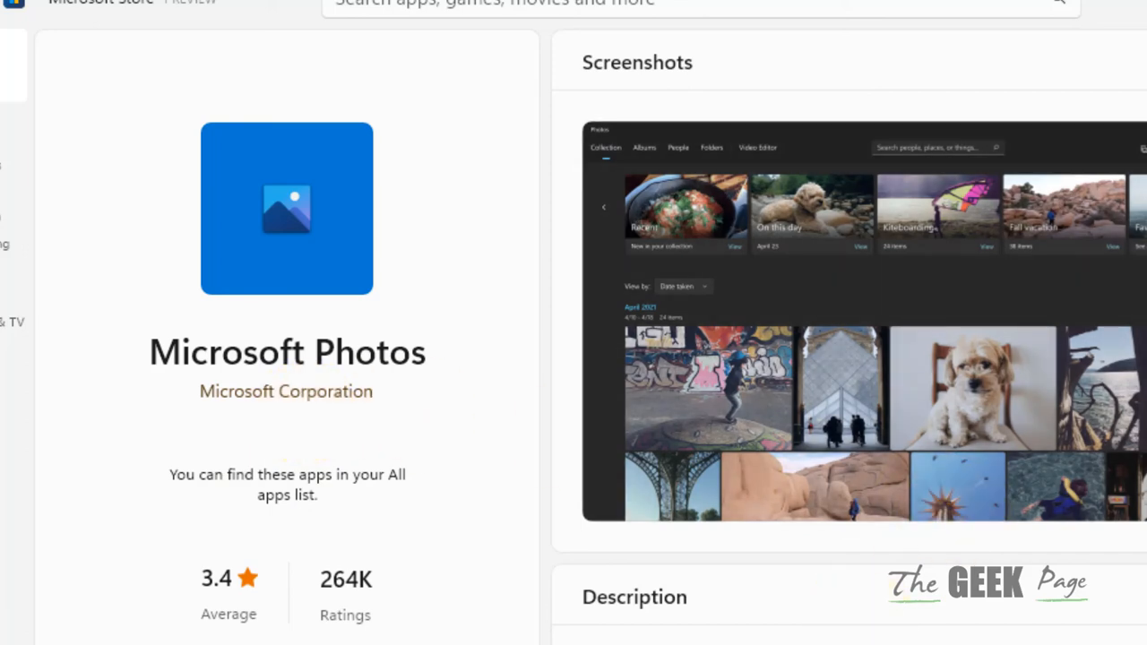
{"action": "mouse_move", "coordinate": [337, 391]}
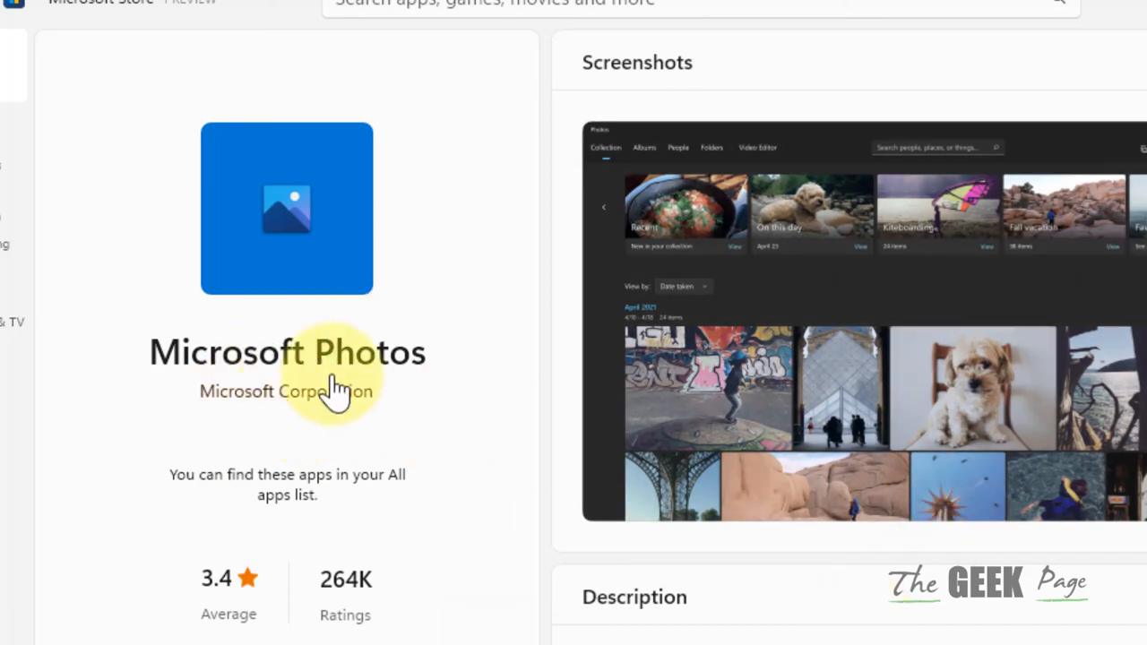
{"action": "mouse_move", "coordinate": [1066, 619]}
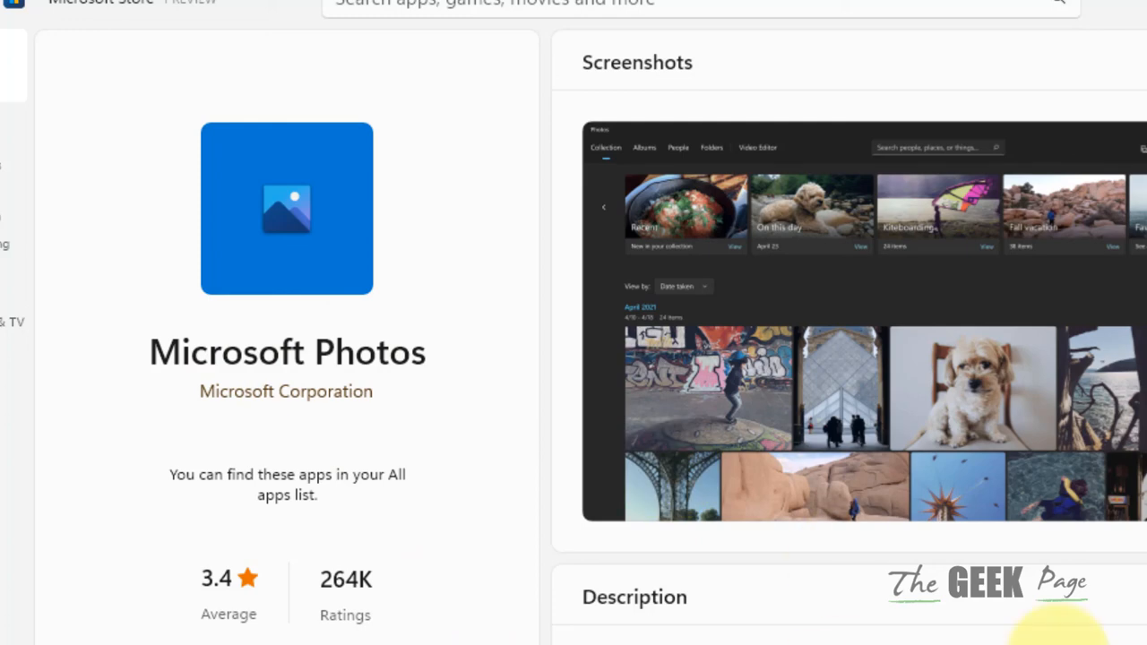